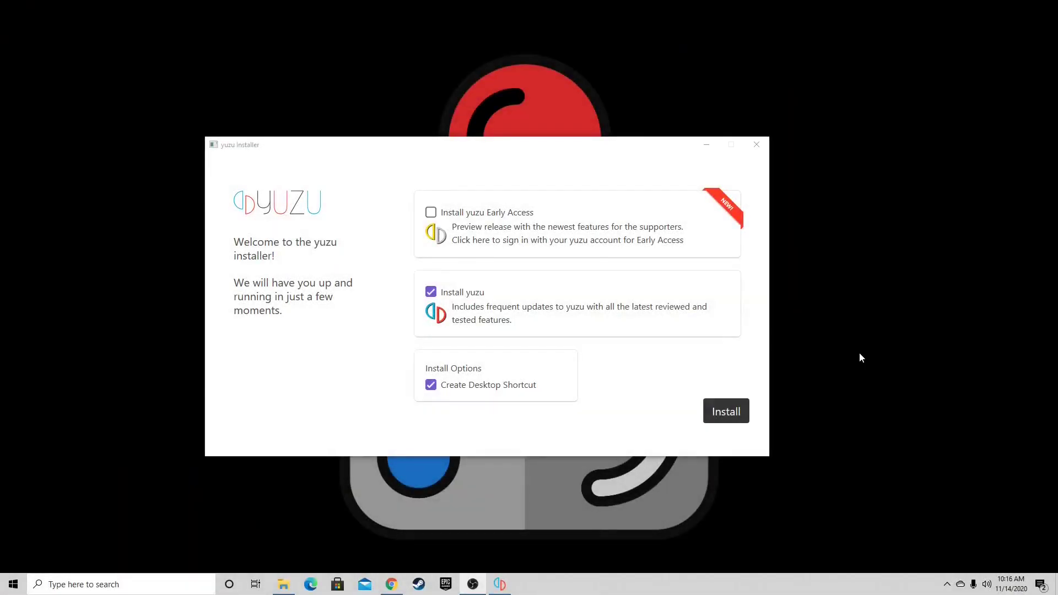
Step: Start installing yuzu, which fails because the Local yuzu destination isn't empty
{"action": "left_click", "coordinate": [725, 411]}
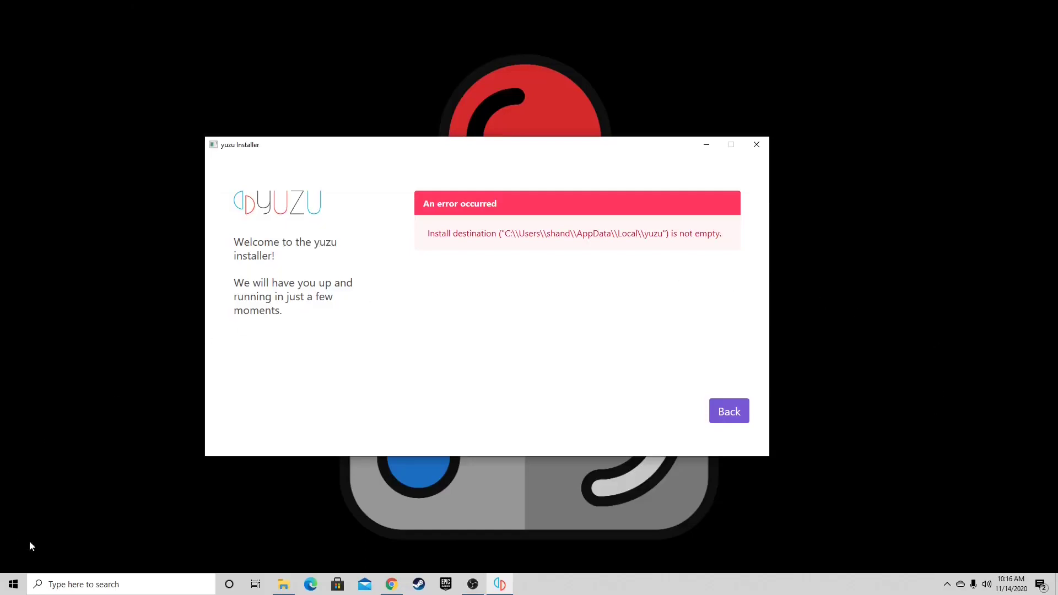
Step: Open the Run dialog and run %appdata% to open the Roaming folder
{"action": "left_click", "coordinate": [12, 584]}
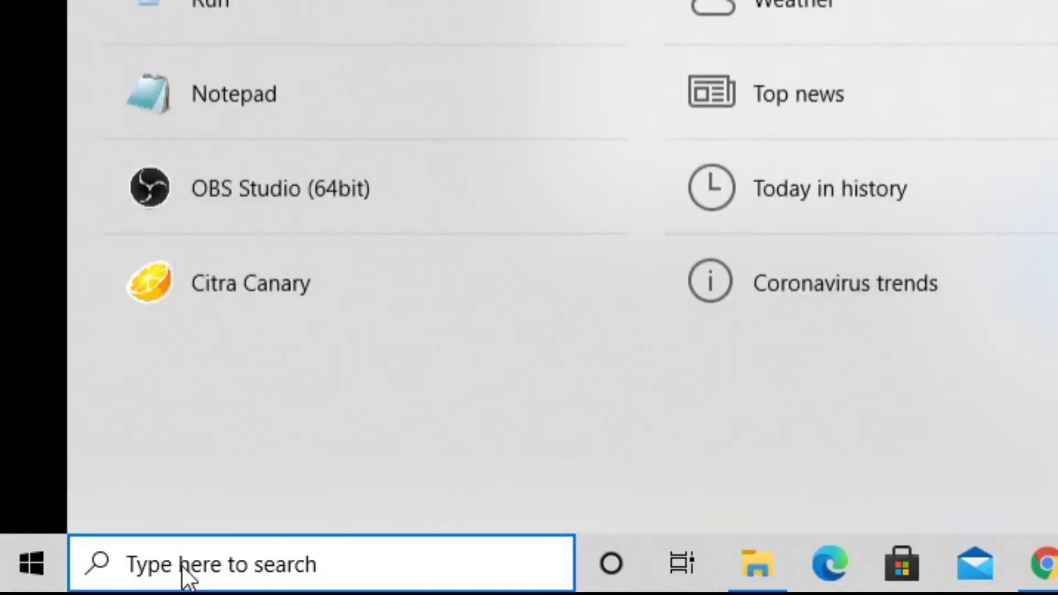
{"action": "type", "text": "run"}
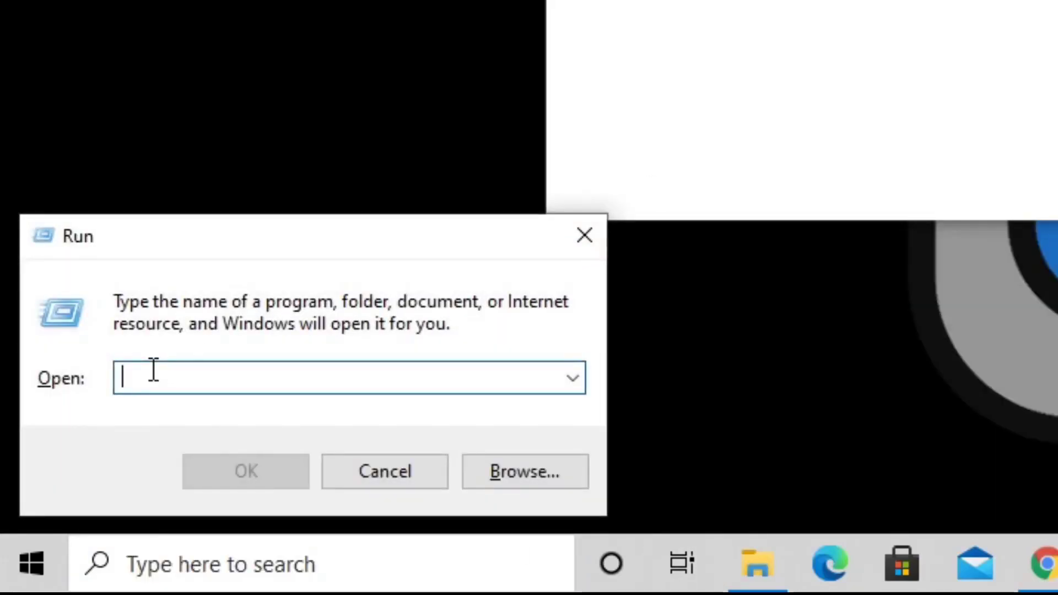
{"action": "type", "text": "%appdata"}
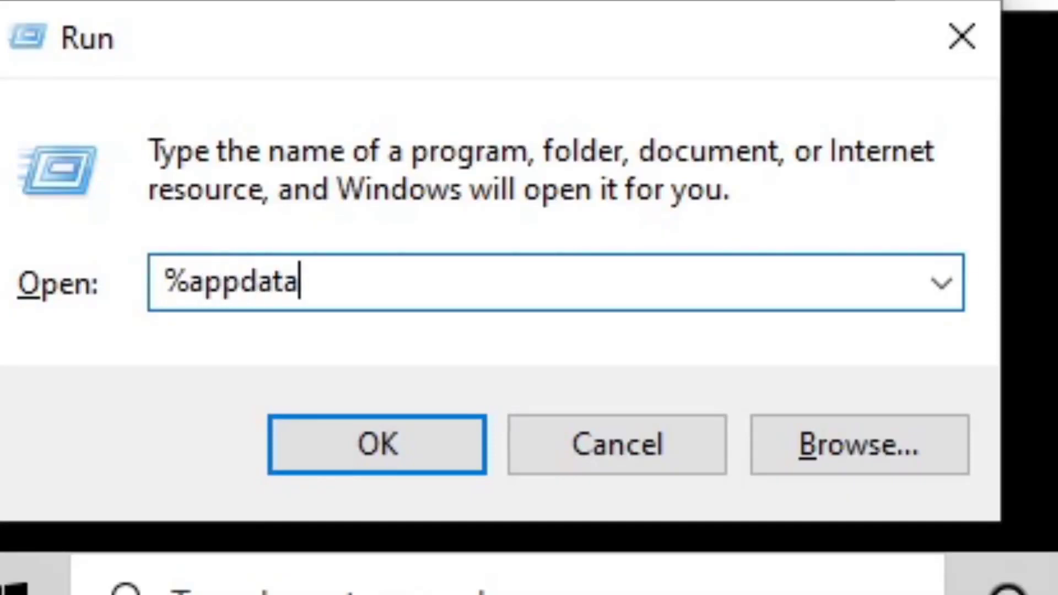
{"action": "type", "text": "%"}
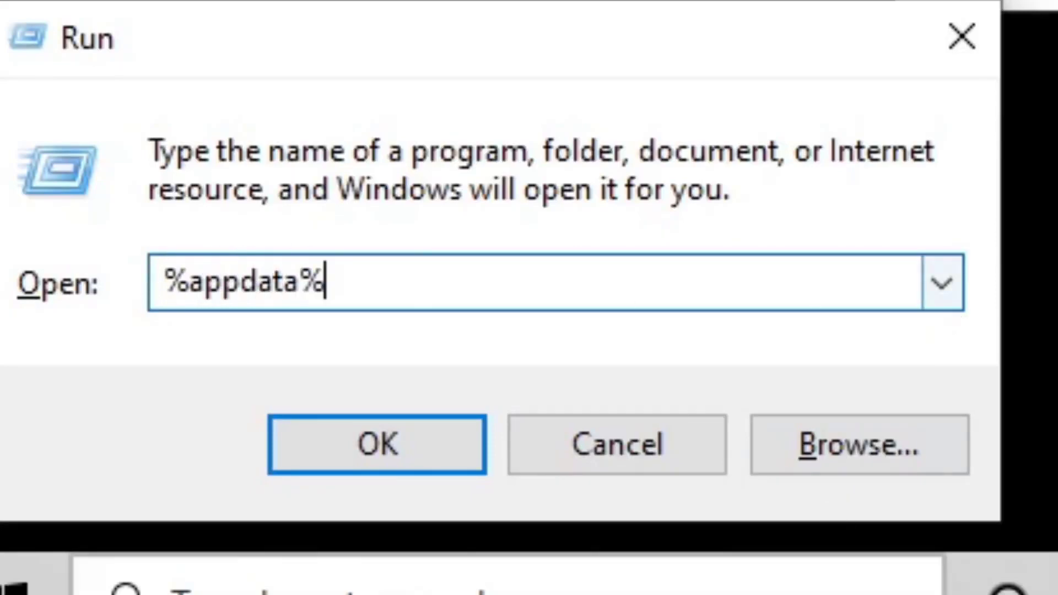
{"action": "left_click", "coordinate": [375, 444]}
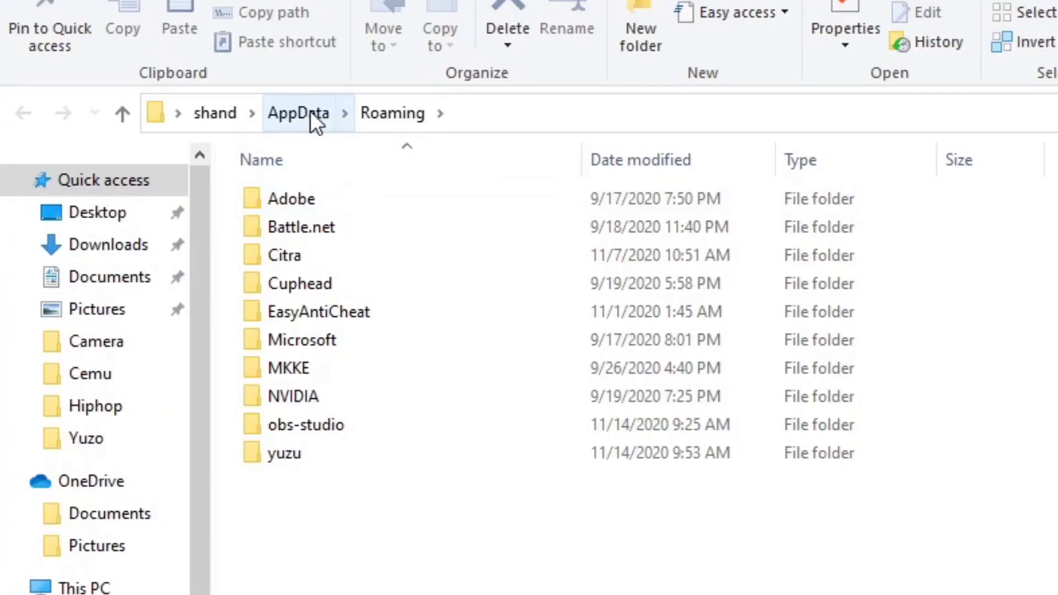
Step: Go to AppData\Local and delete the leftover yuzu folder
{"action": "left_click", "coordinate": [298, 112]}
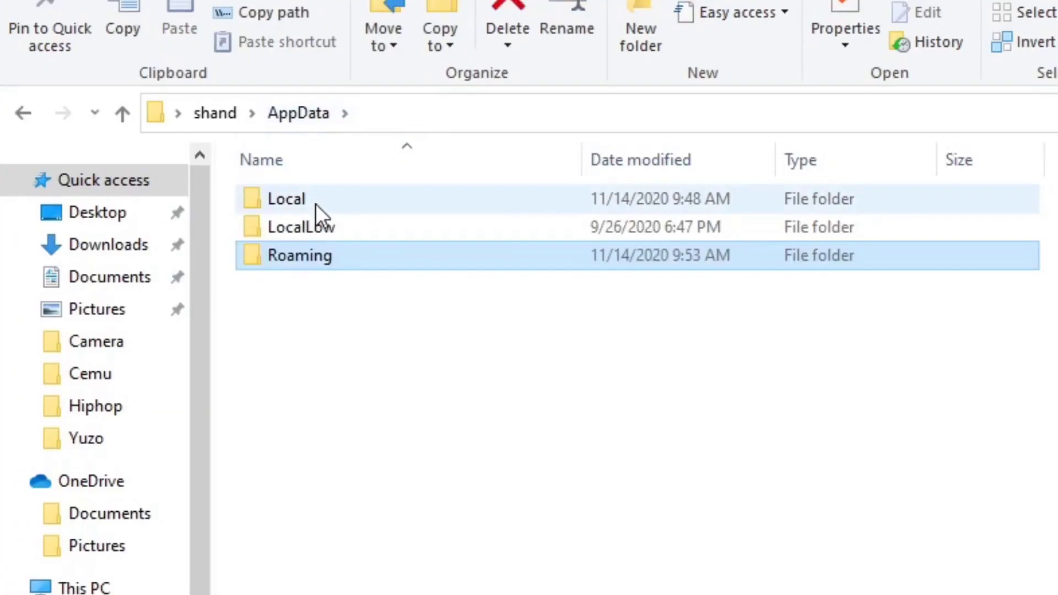
{"action": "double_click", "coordinate": [285, 198]}
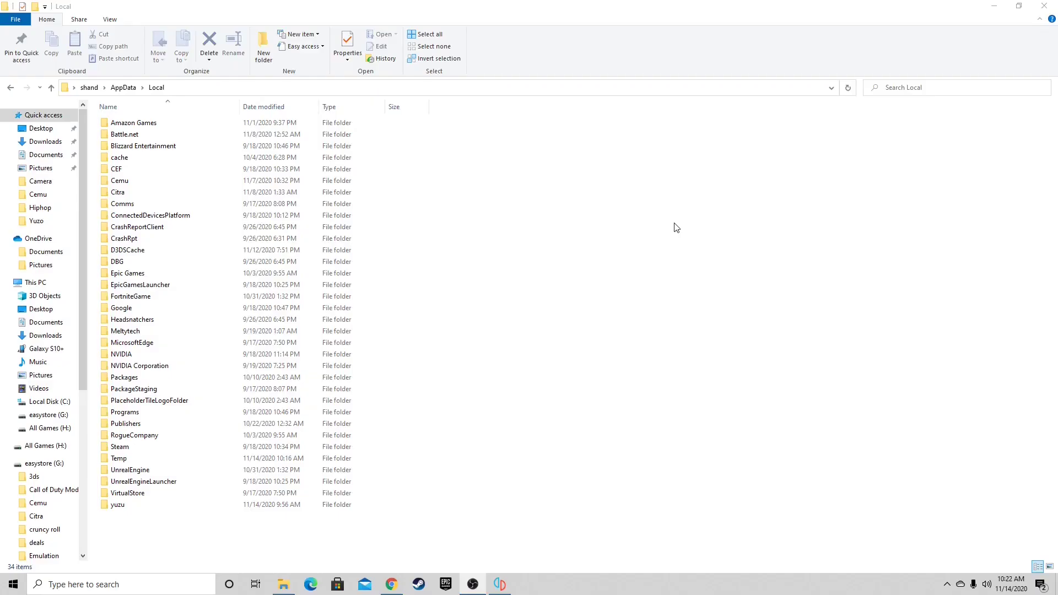
{"action": "mouse_move", "coordinate": [222, 544]}
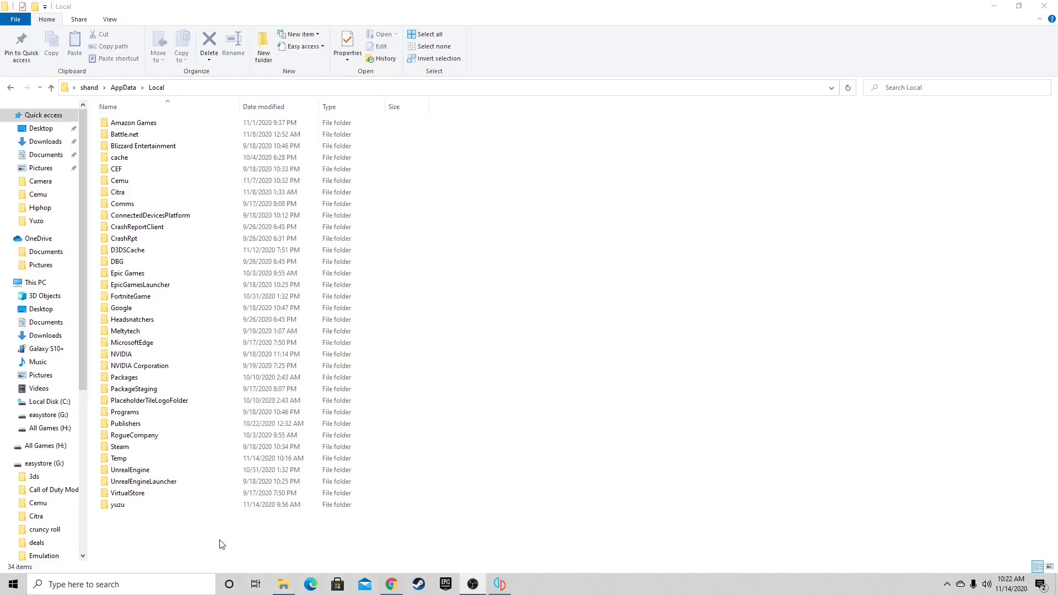
{"action": "left_click", "coordinate": [118, 504]}
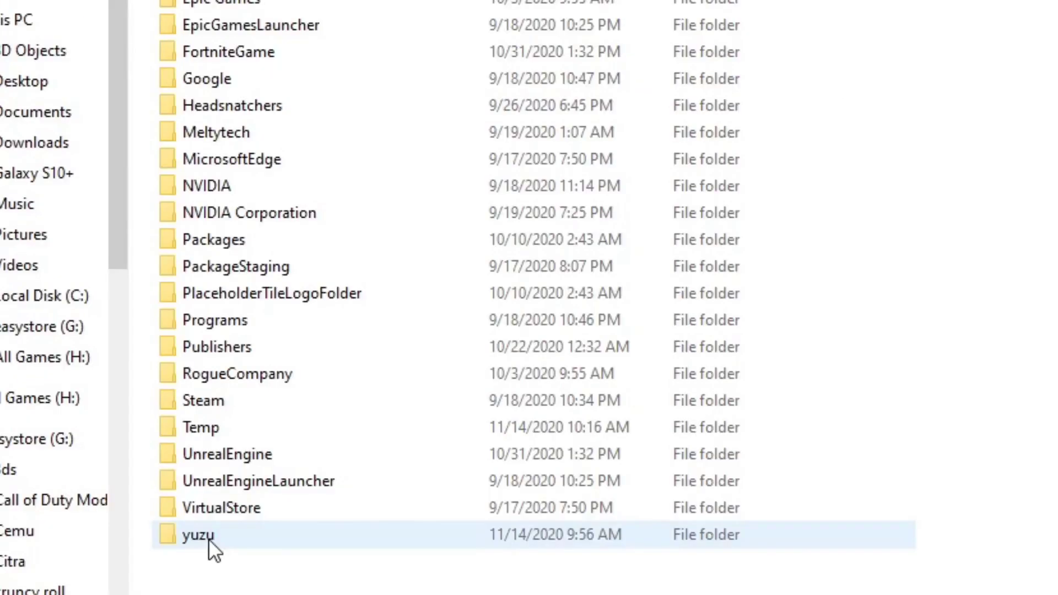
{"action": "right_click", "coordinate": [196, 534]}
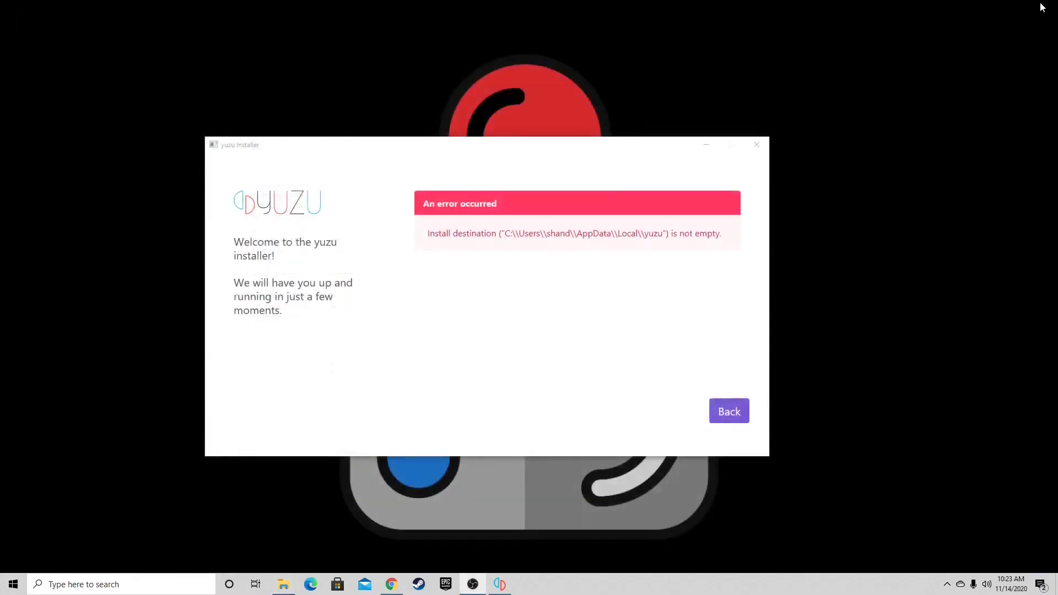
{"action": "mouse_move", "coordinate": [853, 282]}
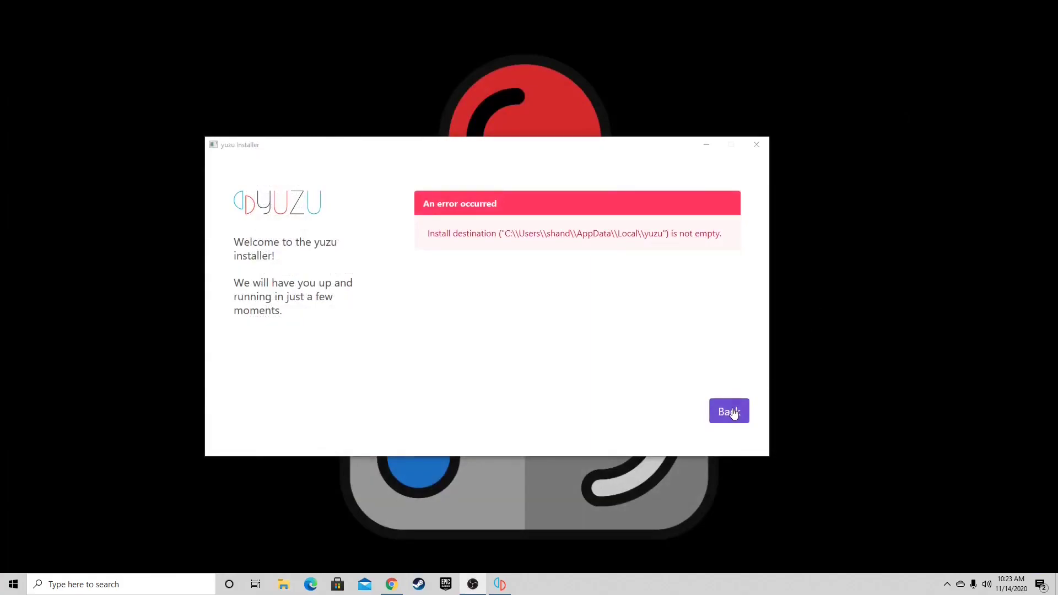
Step: Go back from the error screen and restart the yuzu installation
{"action": "left_click", "coordinate": [728, 412]}
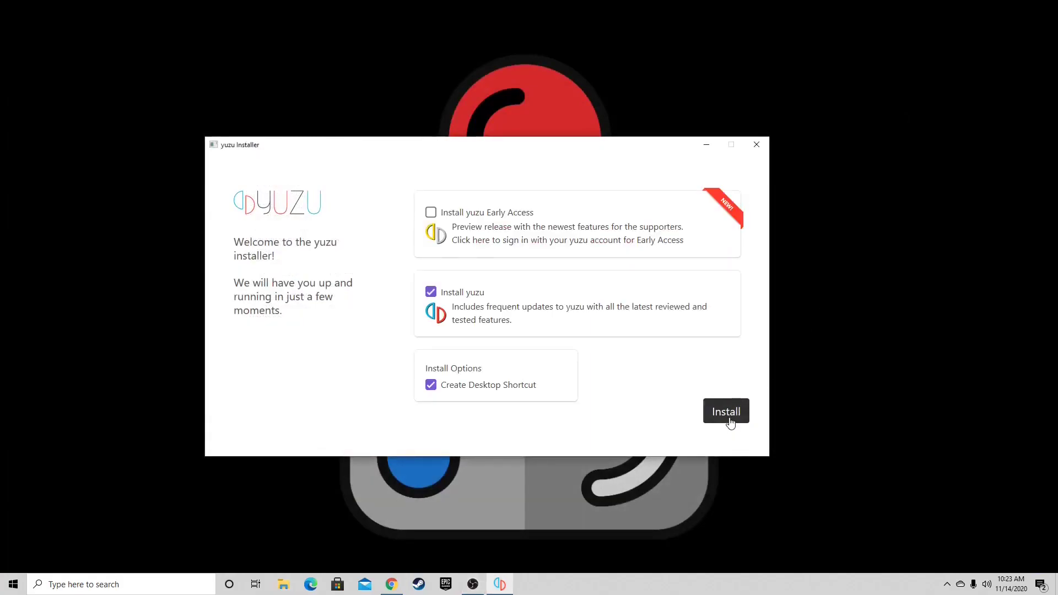
{"action": "left_click", "coordinate": [724, 411]}
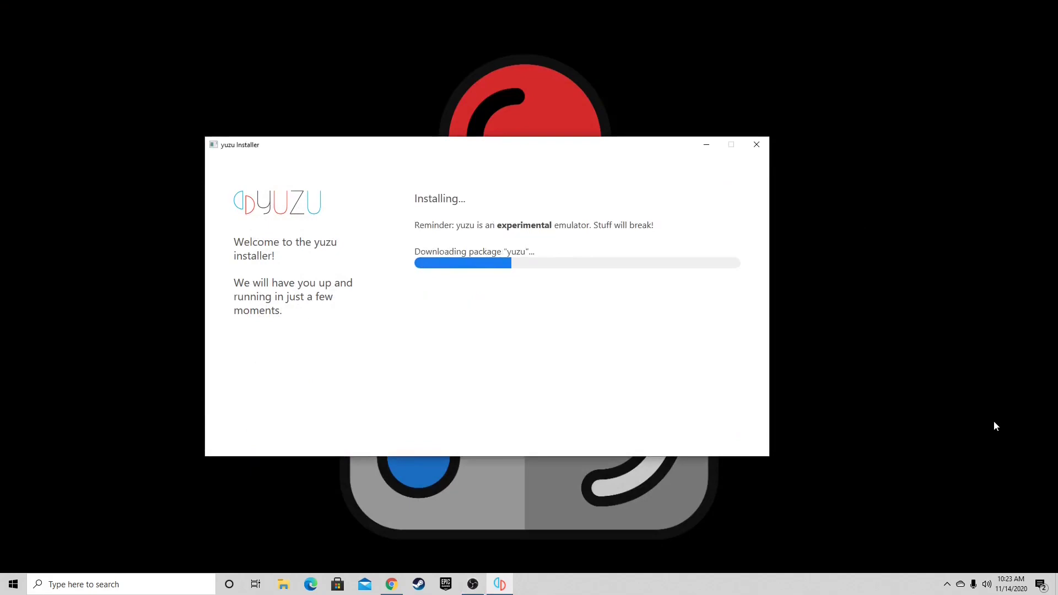